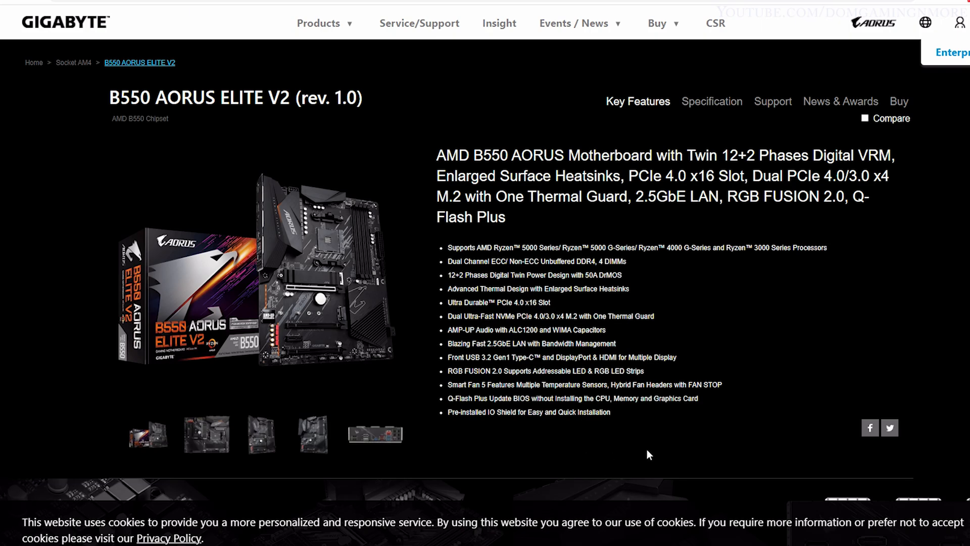
mouse_move(655, 454)
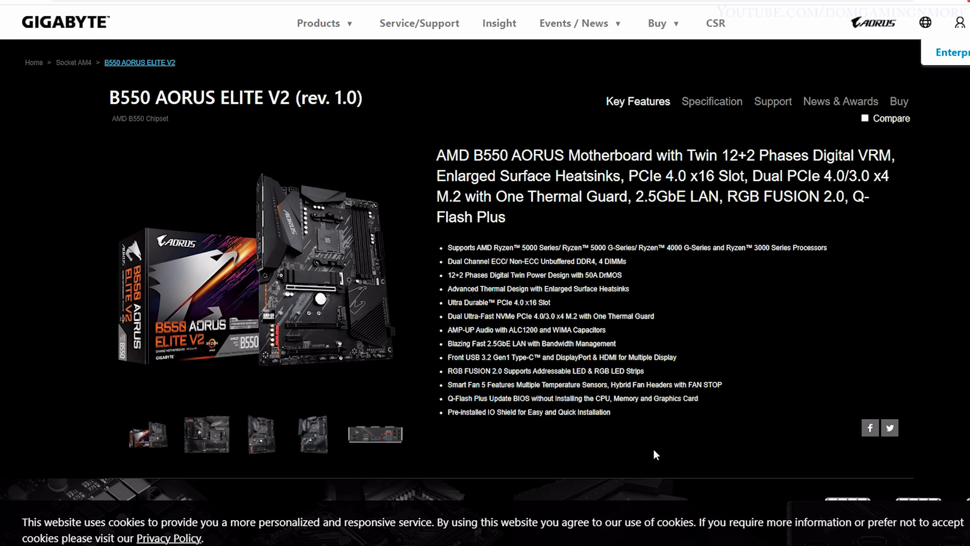
mouse_move(641, 465)
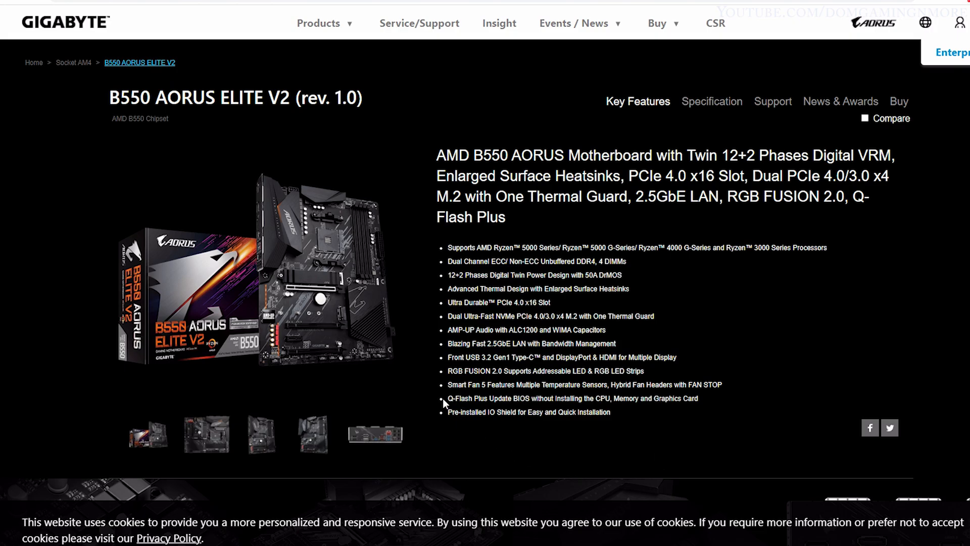
- From the Q-Flash Plus feature page, go to Support and browse the BIOS download table (F14e, F13, F12)
double_click(450, 398)
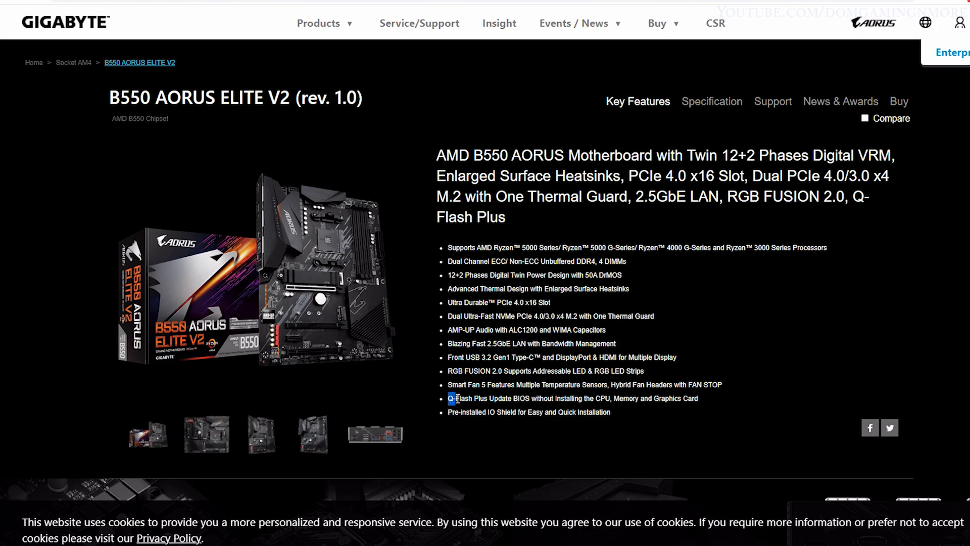
click(374, 433)
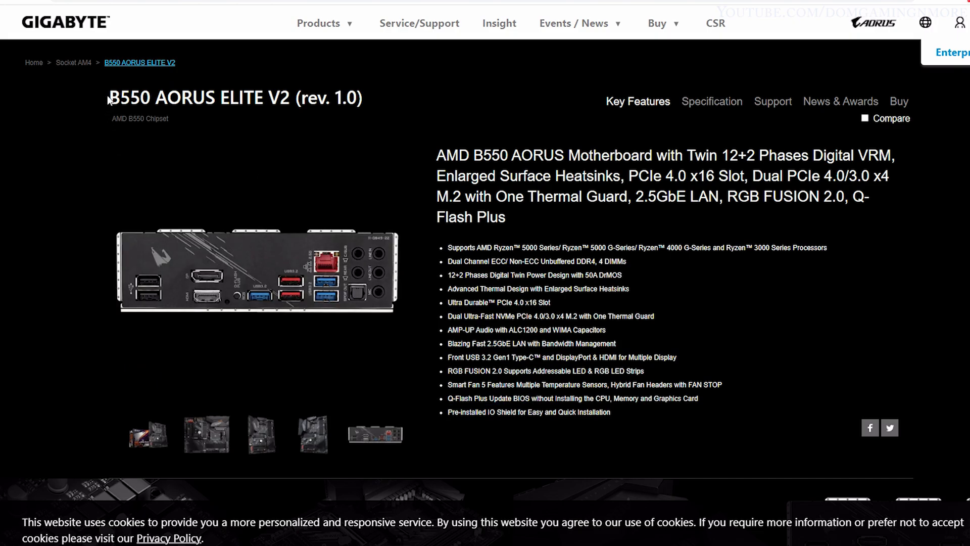
mouse_move(308, 114)
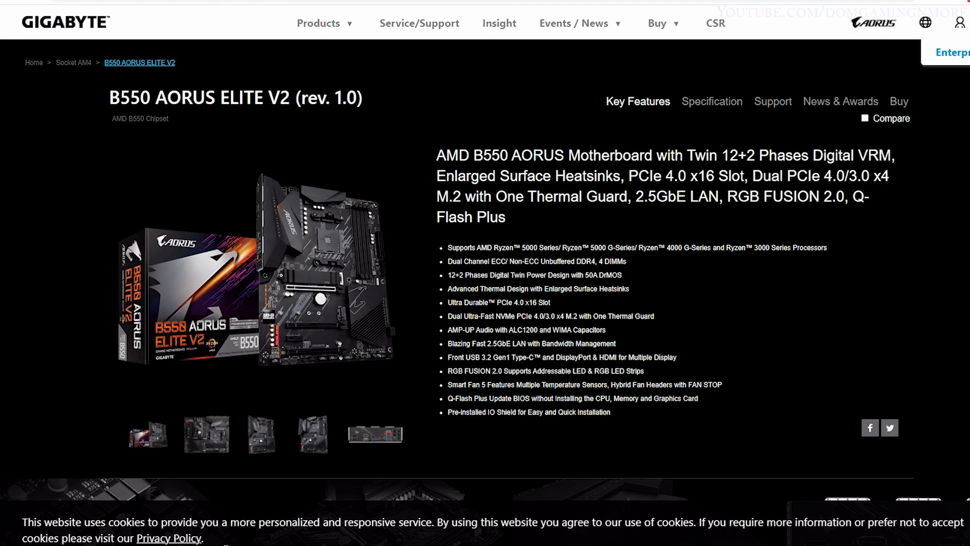
mouse_move(448, 402)
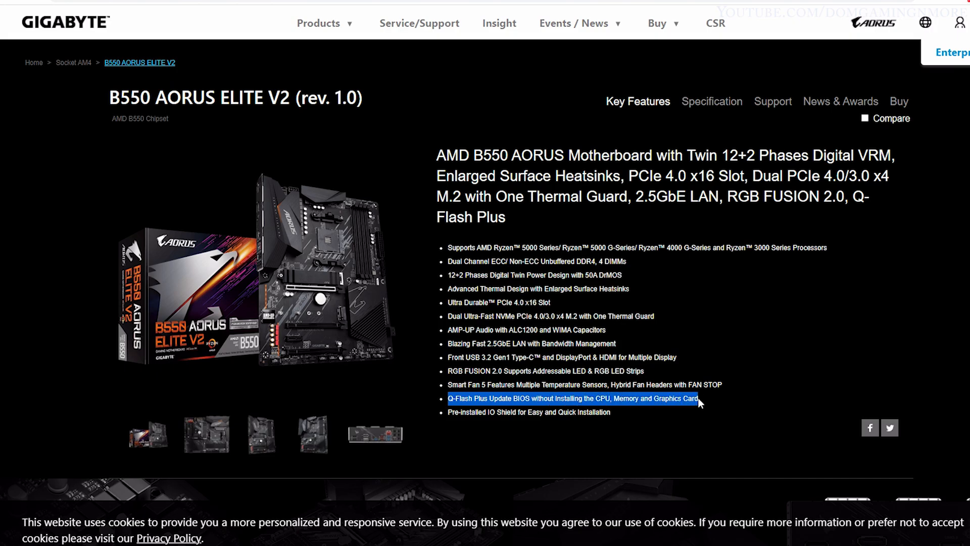
mouse_move(768, 458)
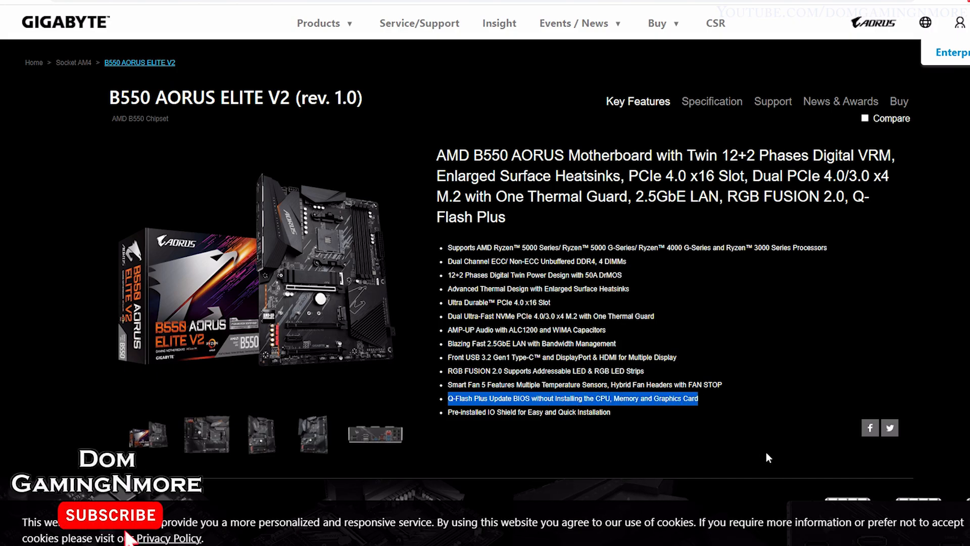
click(773, 101)
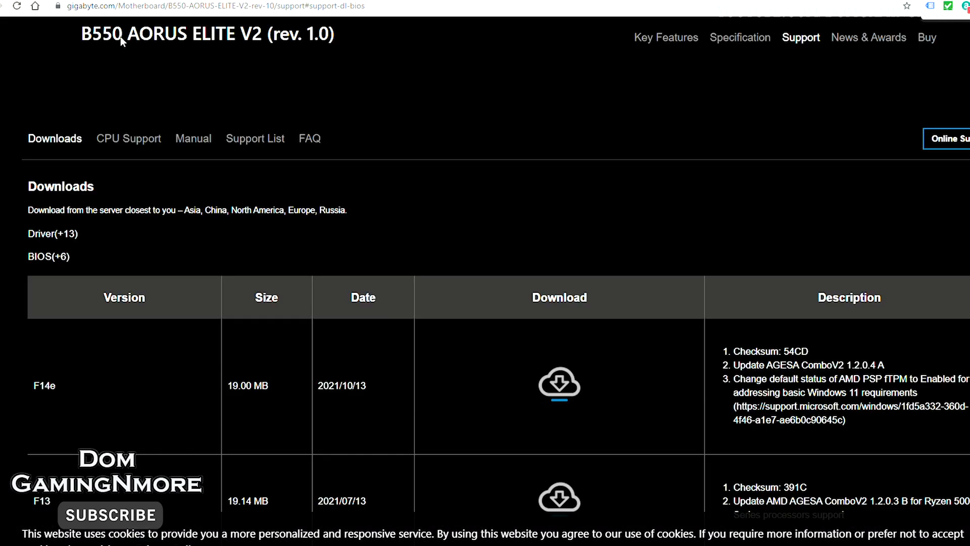
mouse_move(615, 434)
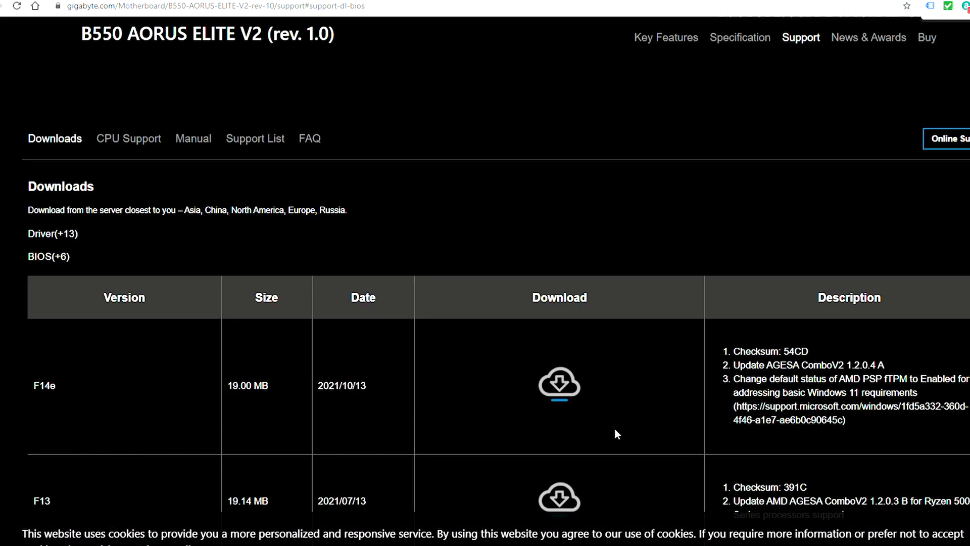
mouse_move(834, 121)
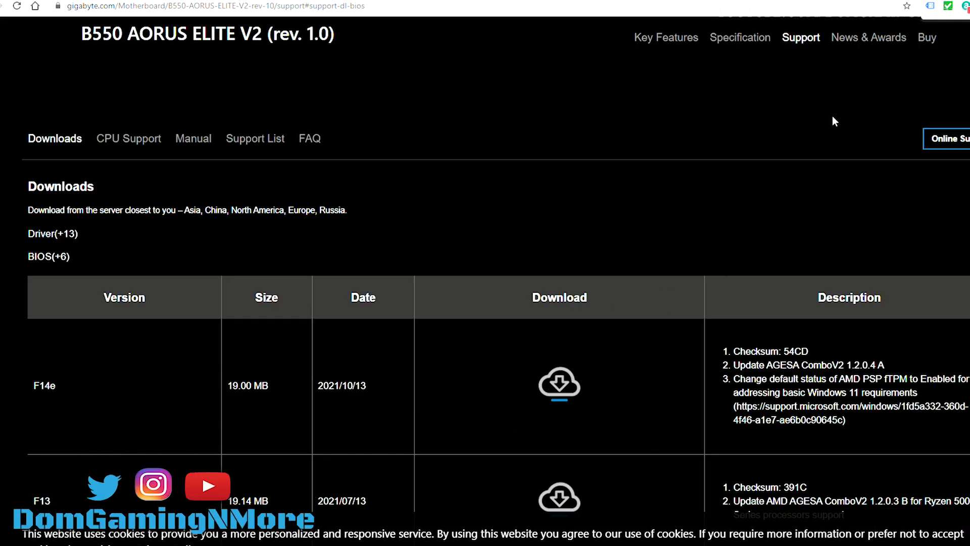
mouse_move(279, 56)
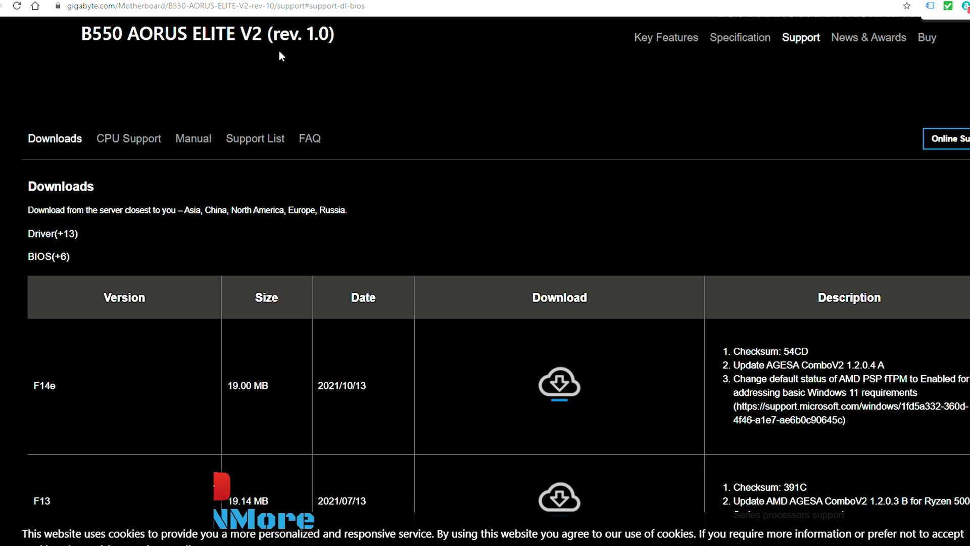
mouse_move(190, 282)
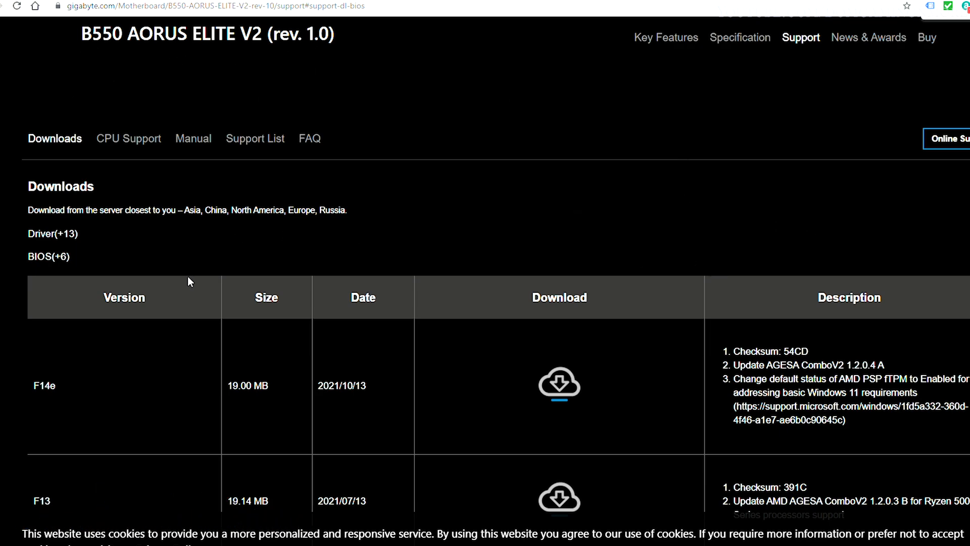
scroll(down, 3)
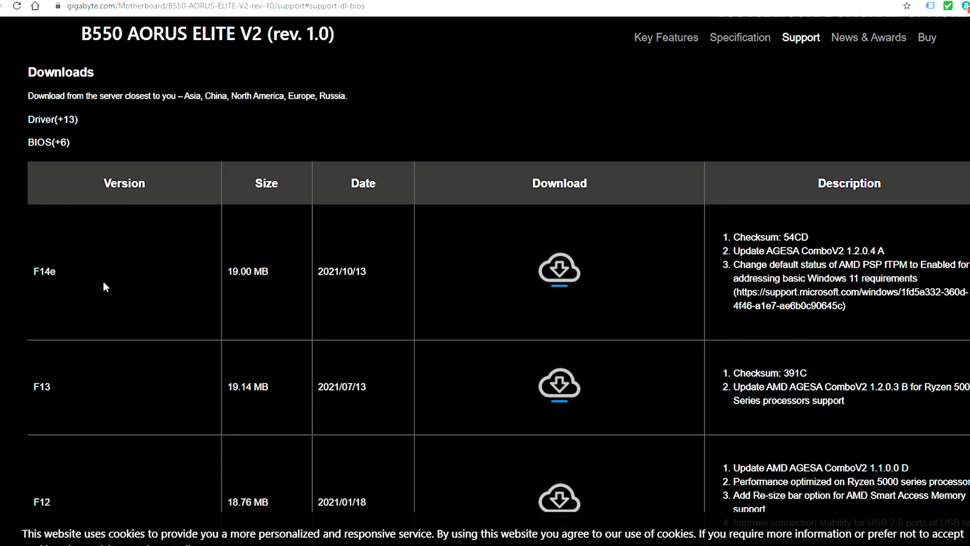
mouse_move(689, 322)
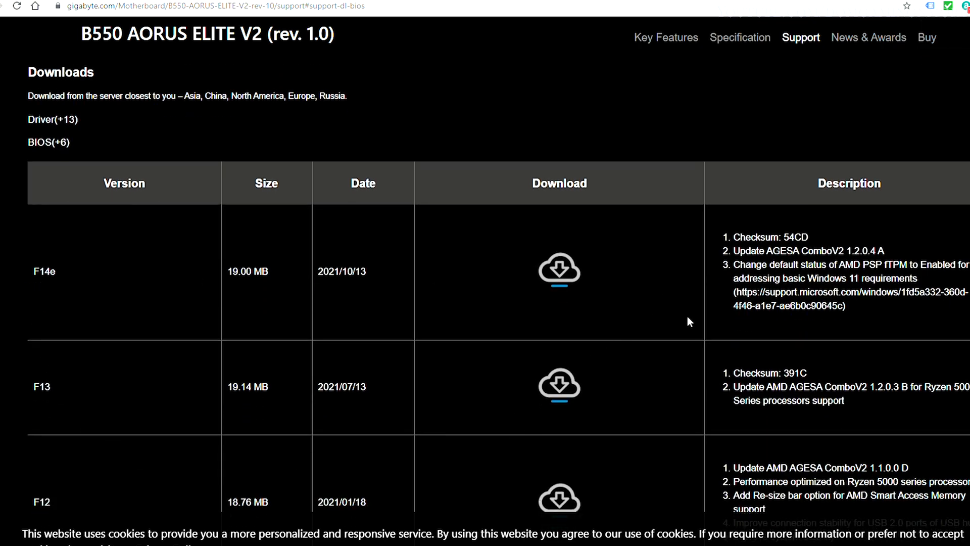
mouse_move(553, 521)
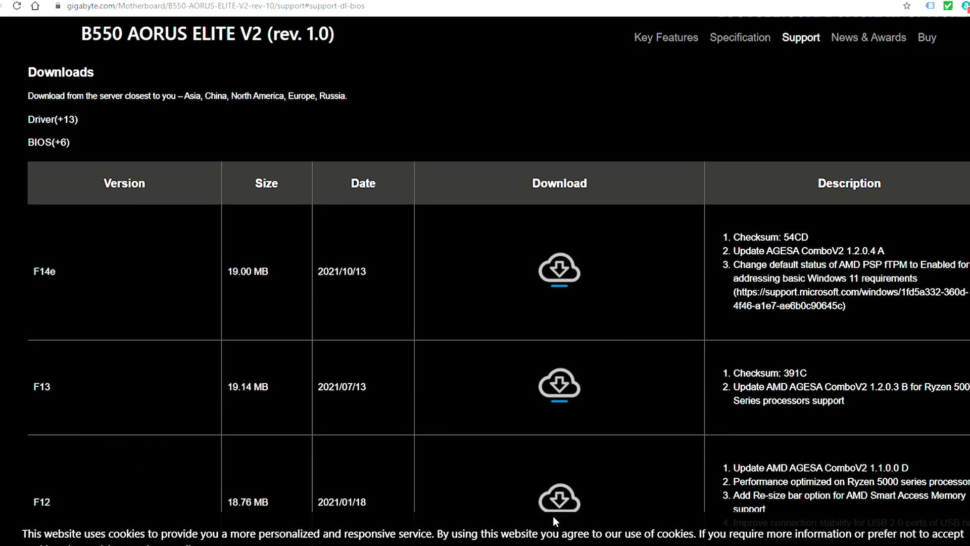
mouse_move(559, 270)
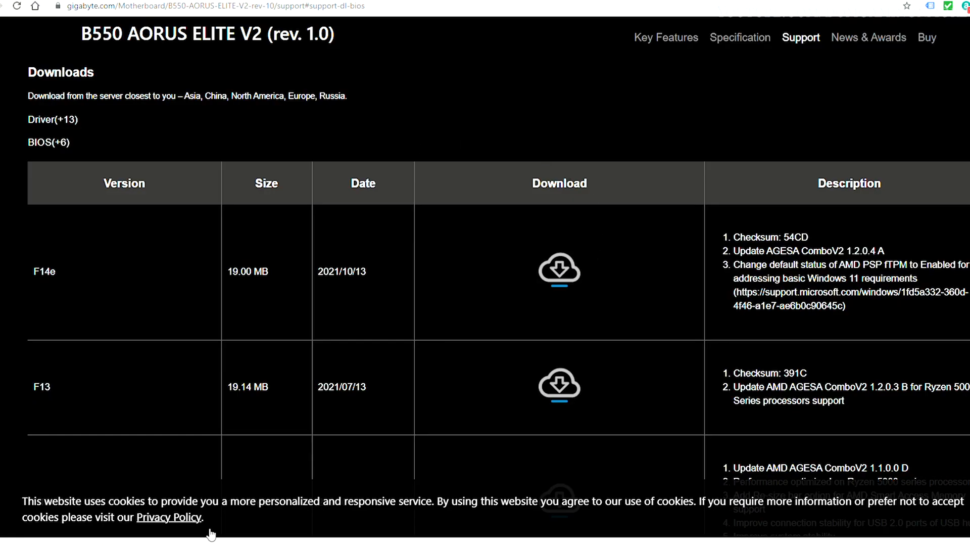
- Open the downloaded F14e BIOS zip and rename B550AEV2.14e to gigabyte.bin
click(558, 269)
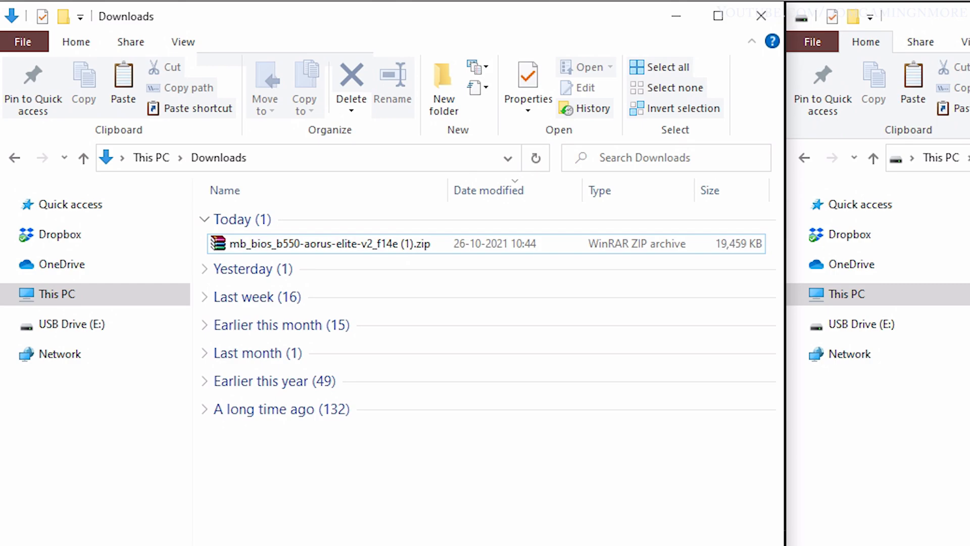
click(318, 243)
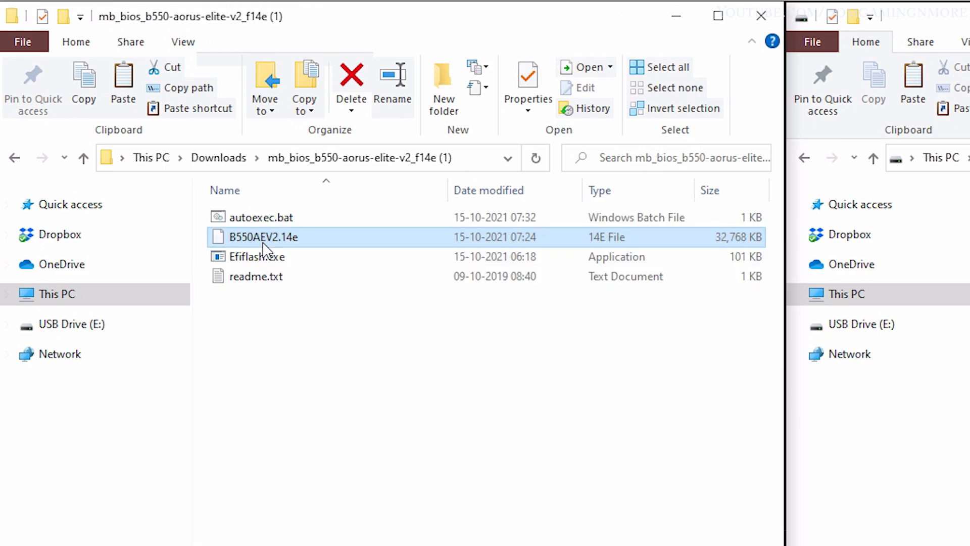
click(264, 236)
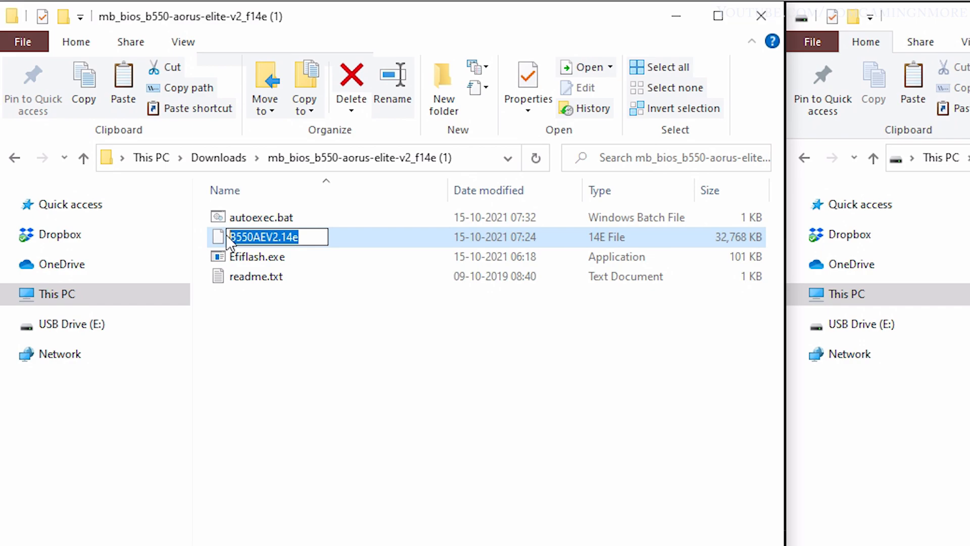
text(gigaby)
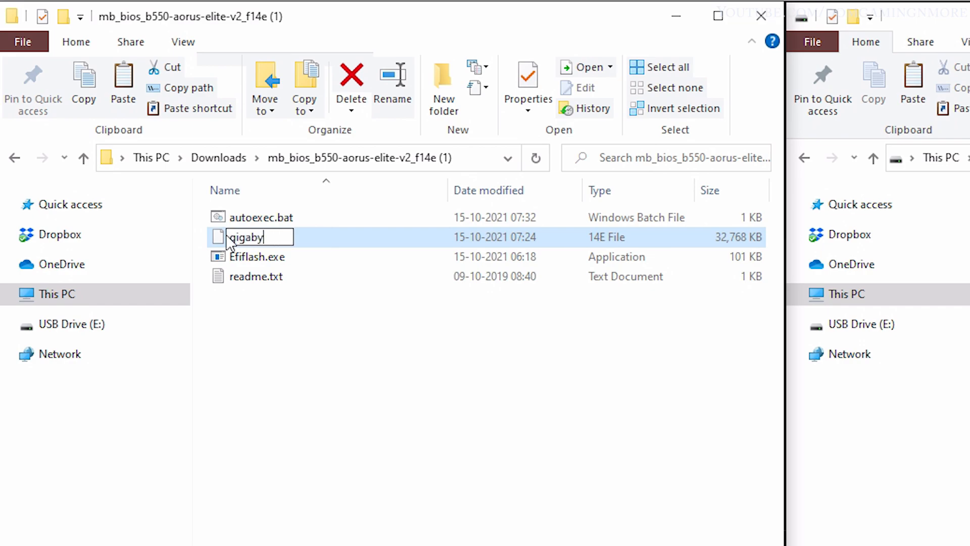
text(te)
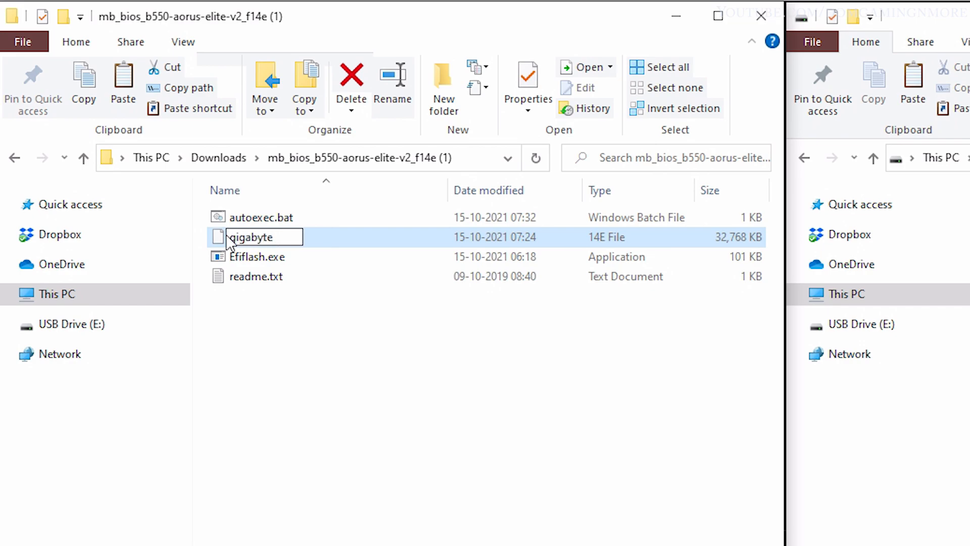
text(.b)
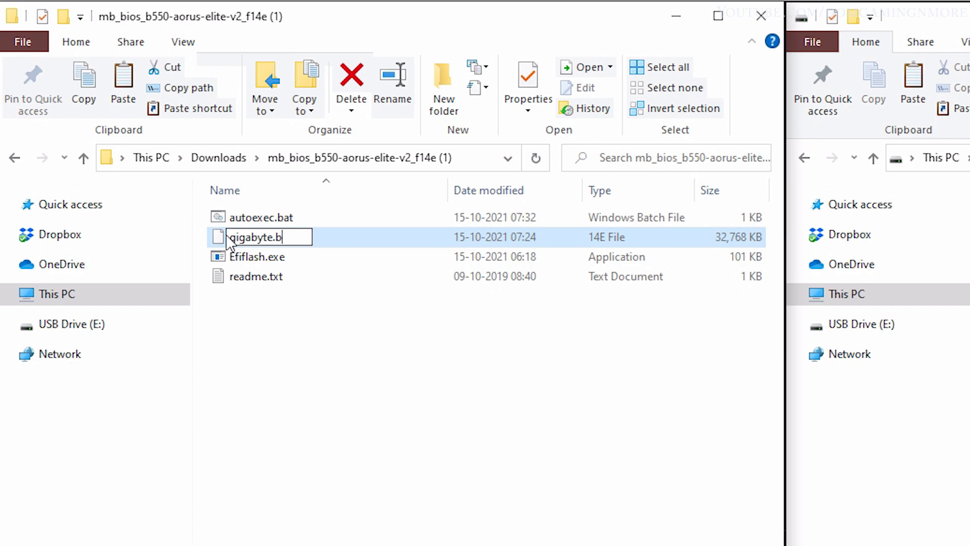
text(in)
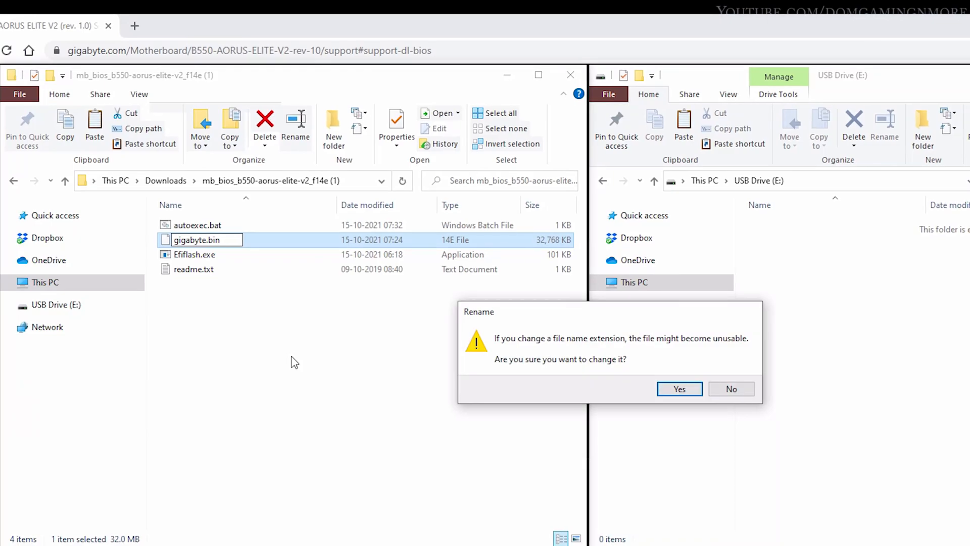
- Confirm the extension change, then check the USB Drive (E:) properties show FAT32
click(679, 388)
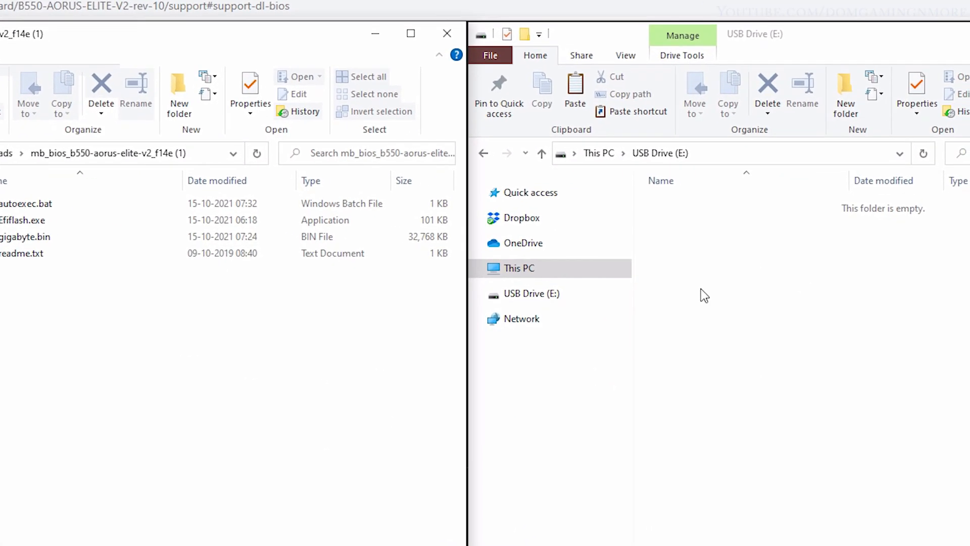
right_click(705, 295)
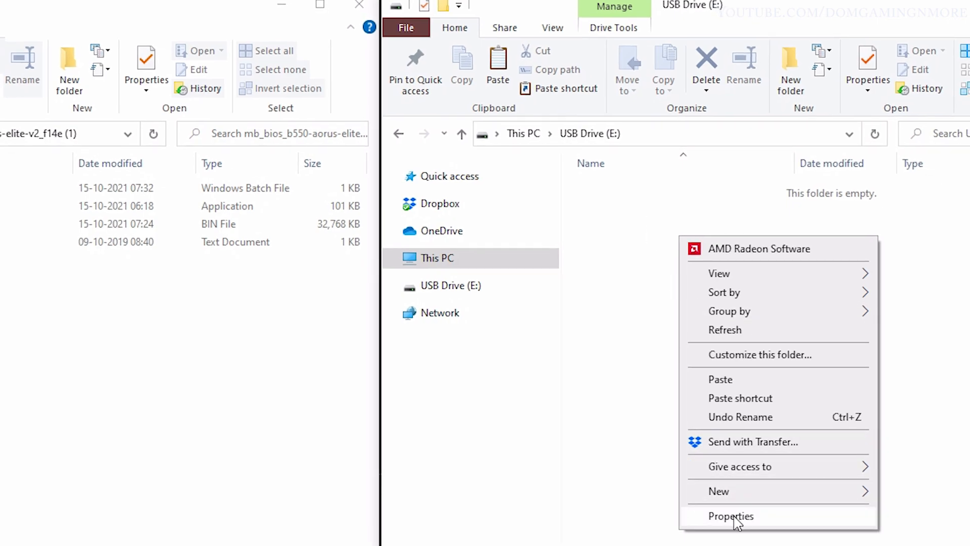
click(731, 515)
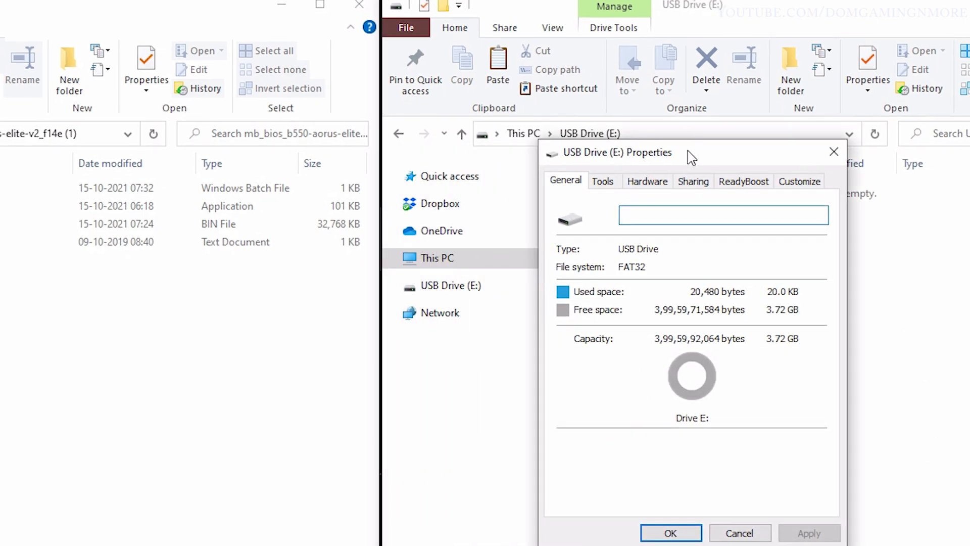
mouse_move(638, 279)
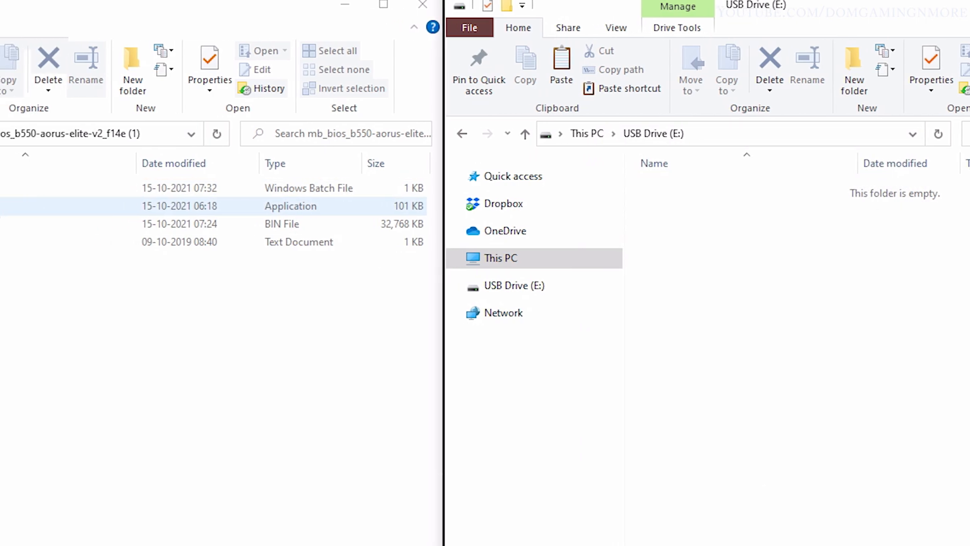
- Copy gigabyte.bin (32,768 KB) and paste it onto USB Drive (E:) as its only file
click(239, 224)
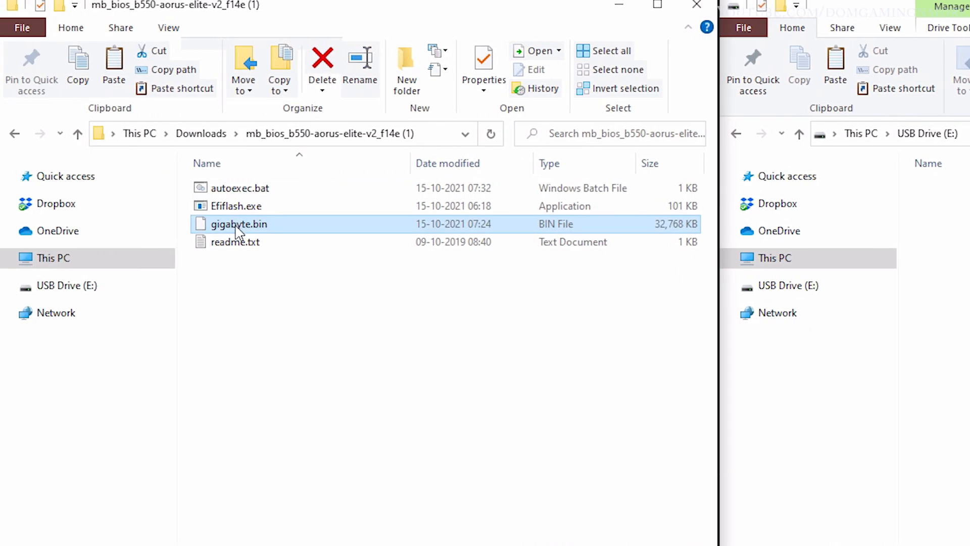
right_click(240, 224)
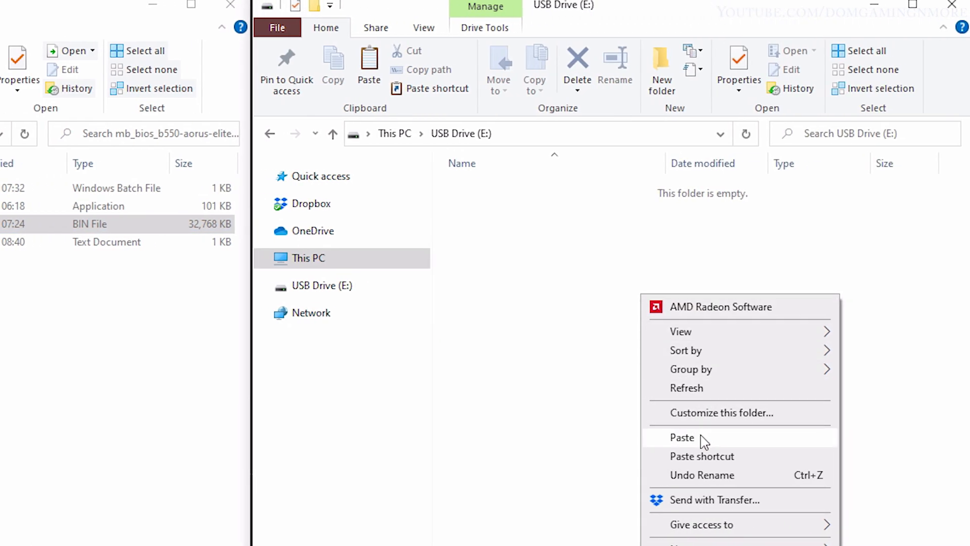
click(682, 438)
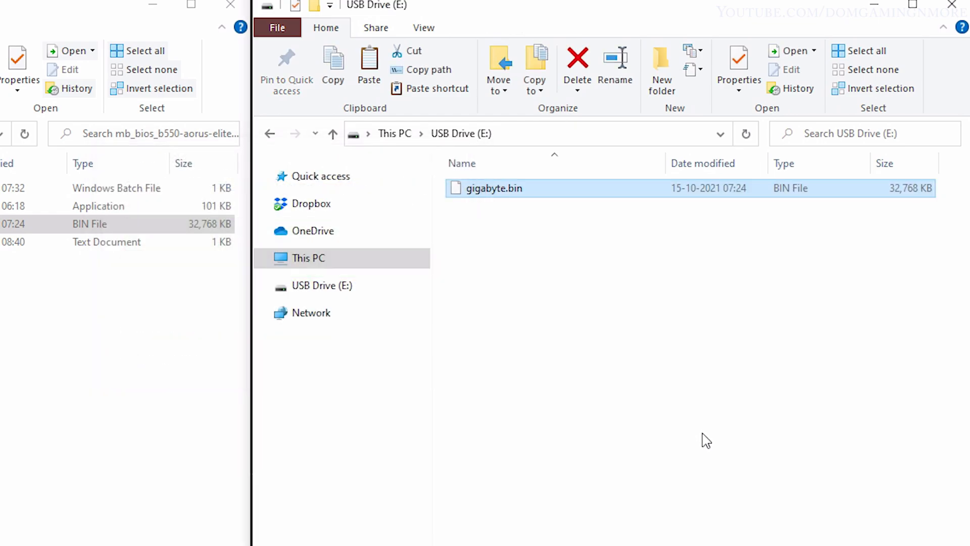
click(603, 375)
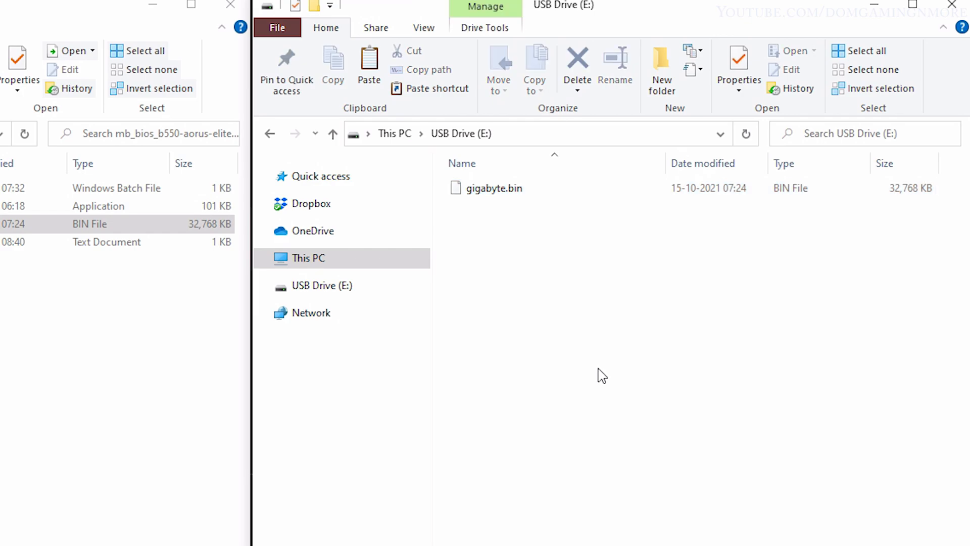